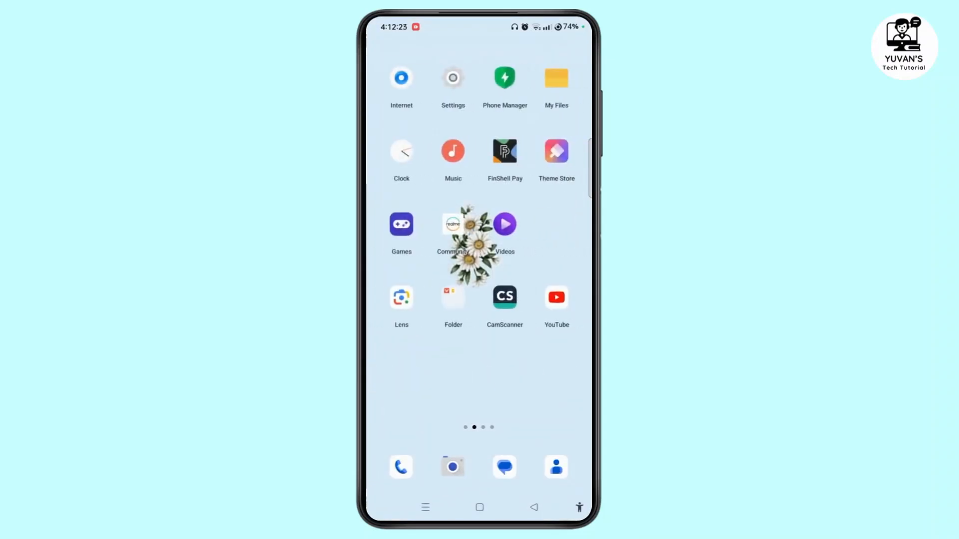
# Launch the Settings app from the home screen to reach its main menu.
pyautogui.click(453, 77)
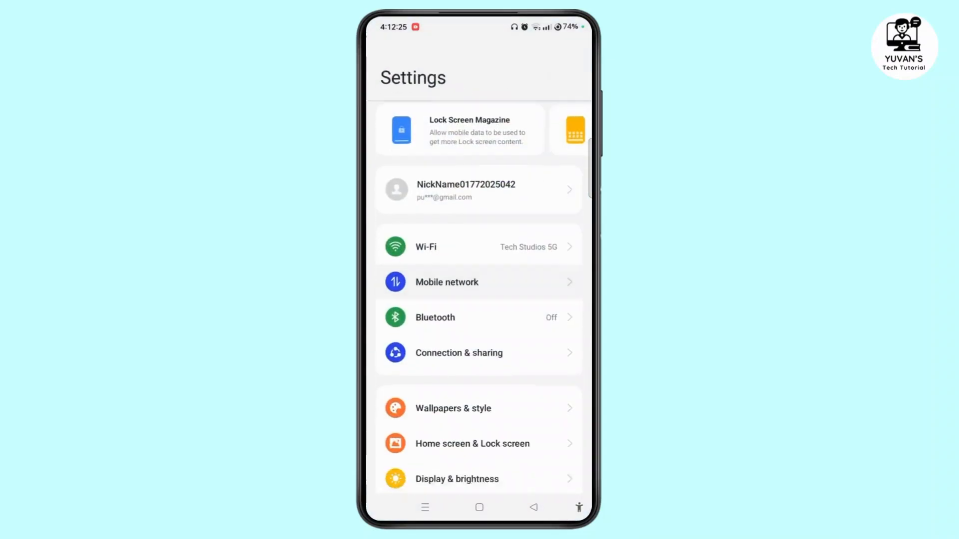
pyautogui.click(425, 247)
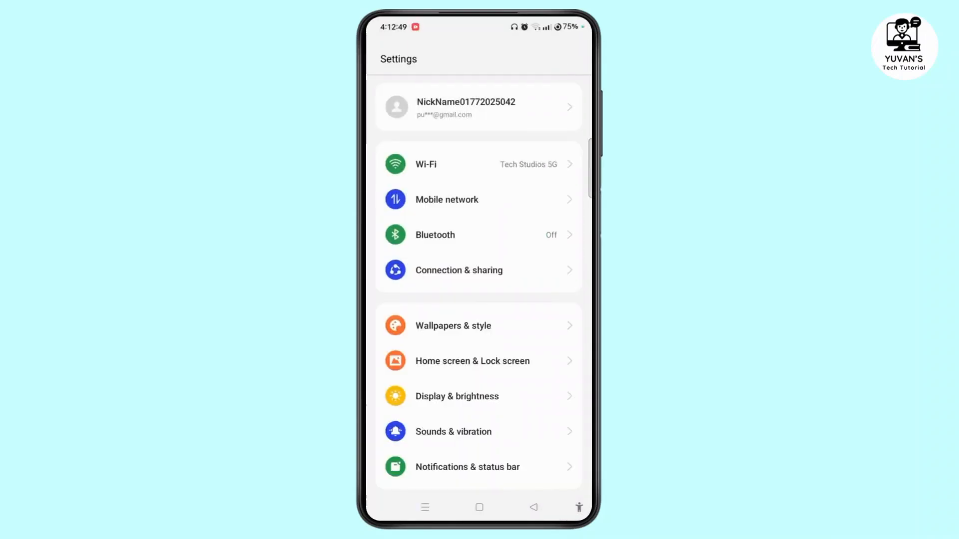
# Under Mobile network, choose 4G/3G/2G (Auto) as SIM2's preferred network type.
pyautogui.click(447, 199)
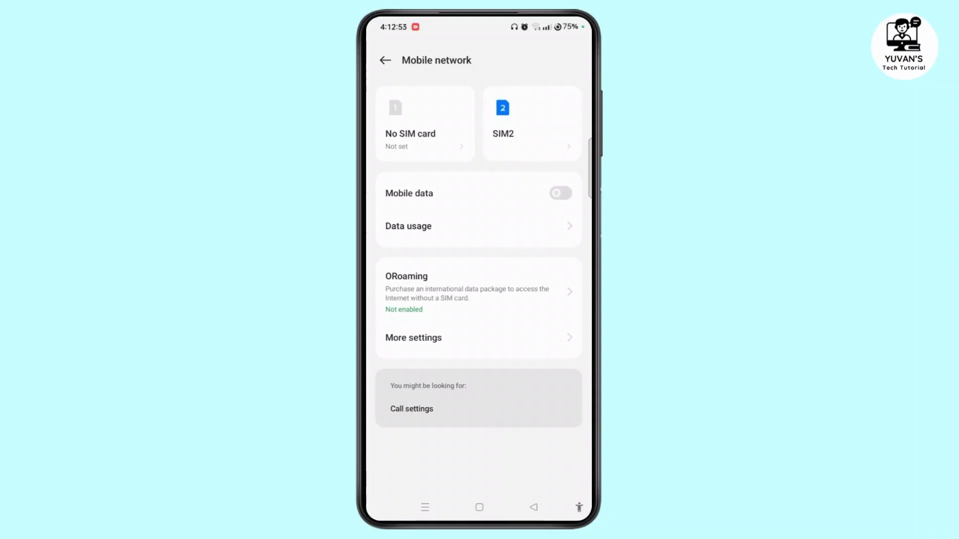
pyautogui.click(531, 123)
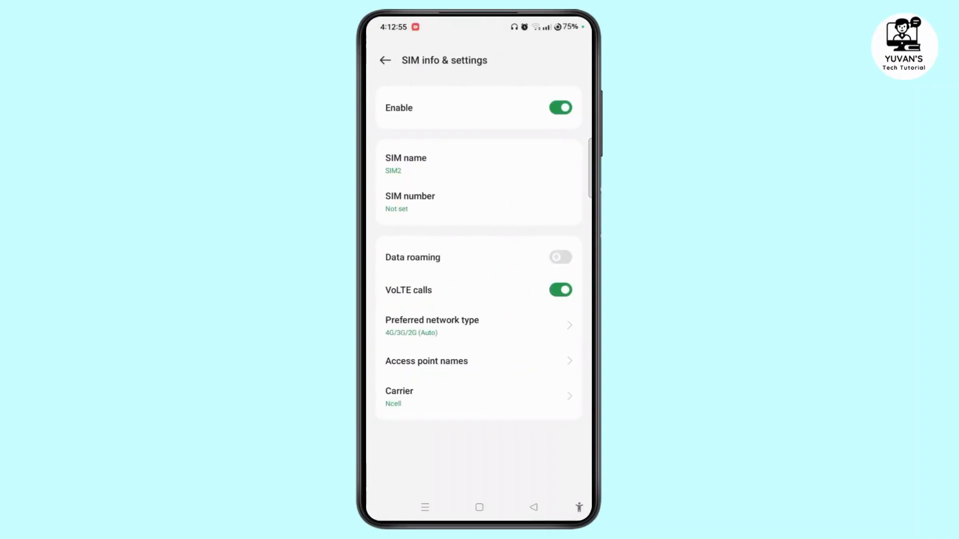
pyautogui.click(431, 325)
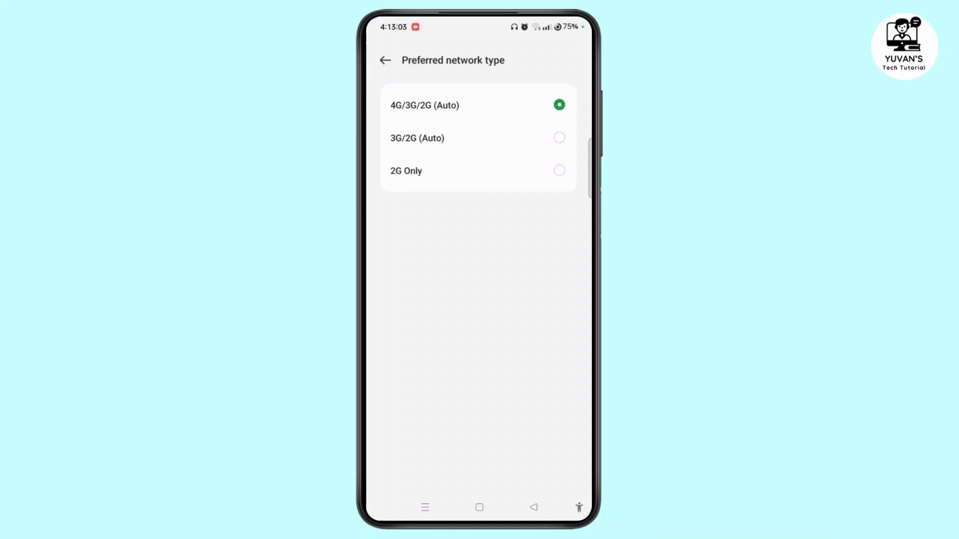
pyautogui.click(384, 60)
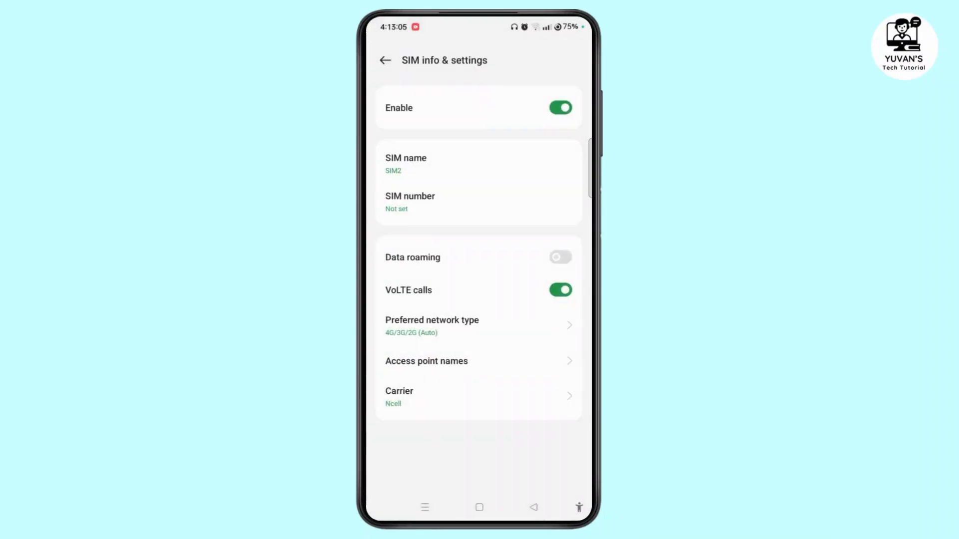
# Show SIM2's access point names, with web active and Ncell MMS listed.
pyautogui.click(426, 361)
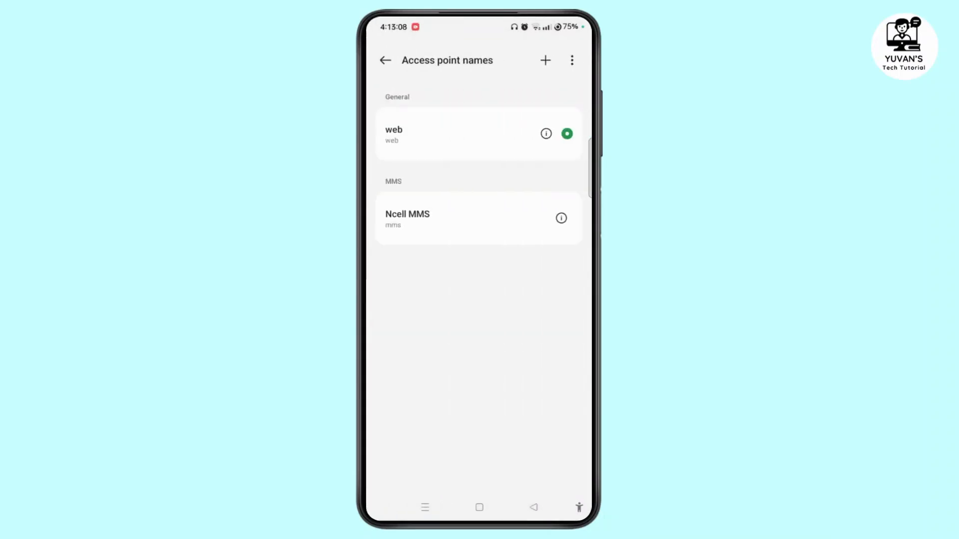
pyautogui.click(571, 60)
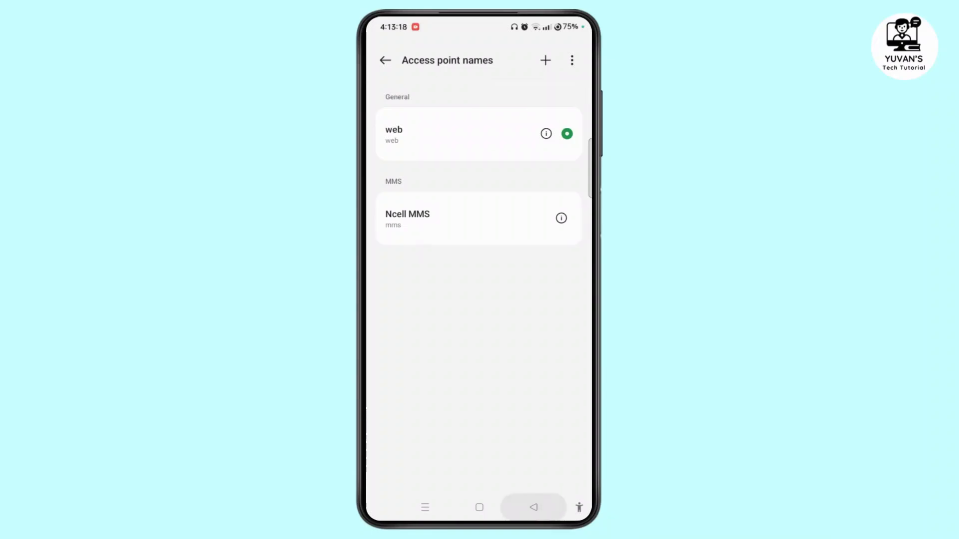
# Confirm Airplane mode is off in Connection & sharing, then return home.
pyautogui.click(384, 60)
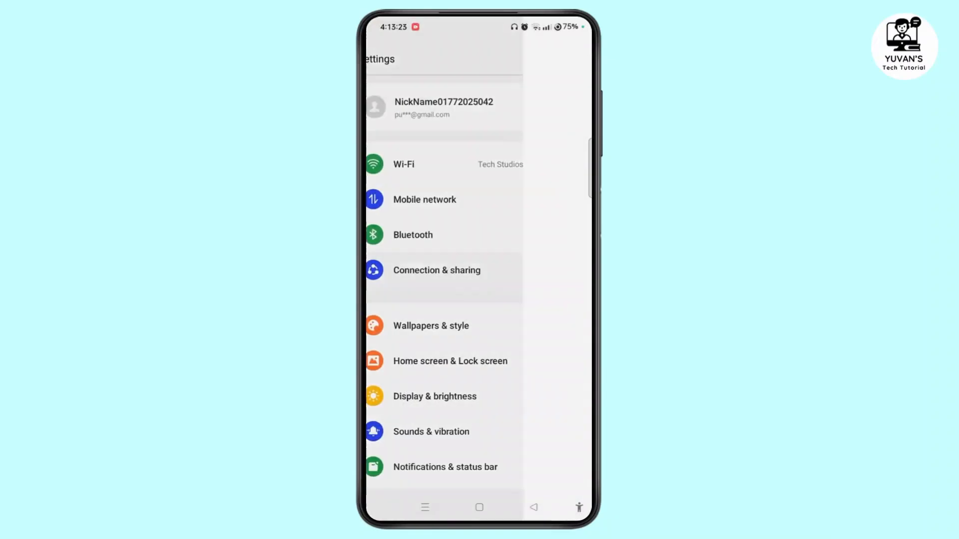
pyautogui.click(437, 270)
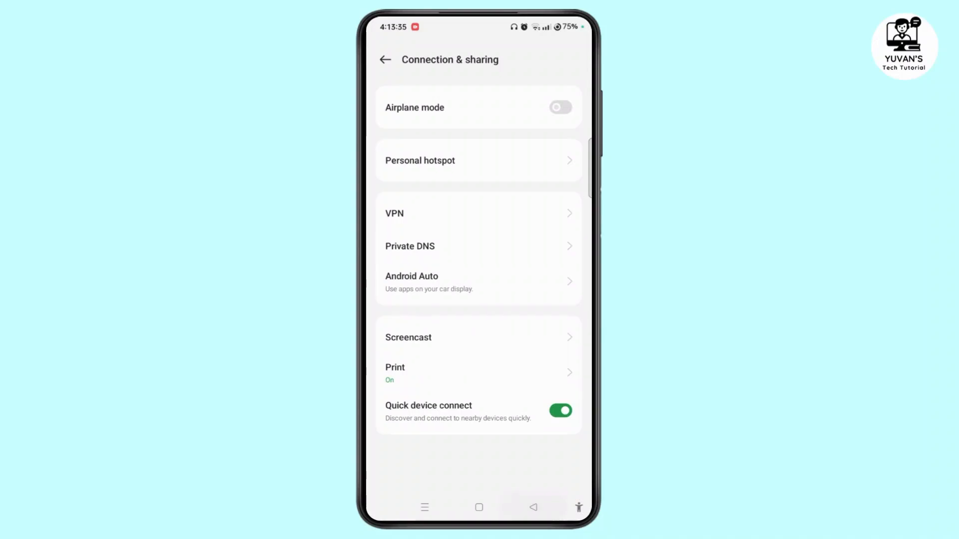
pyautogui.click(384, 59)
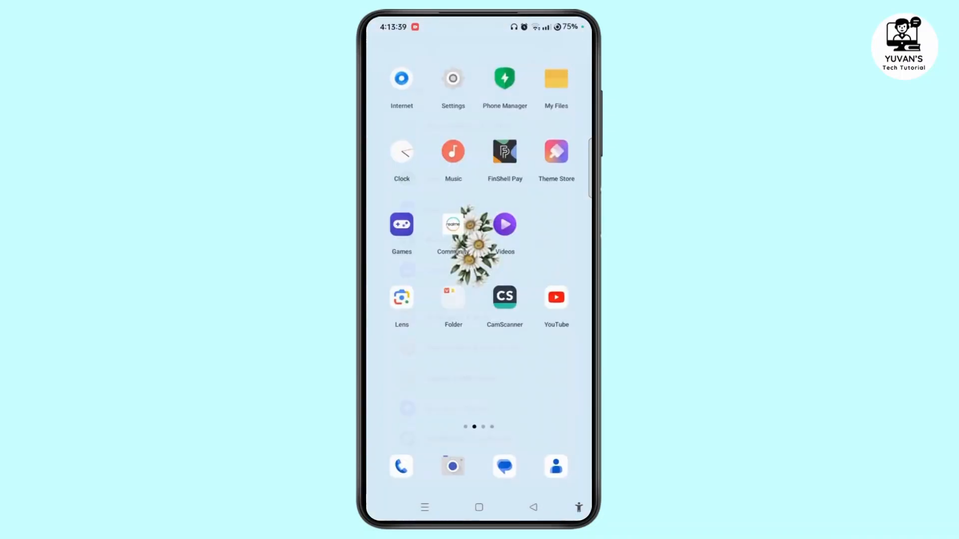
# Swipe through home screens, then drag the power menu slider toward Power off.
pyautogui.hscroll(3)
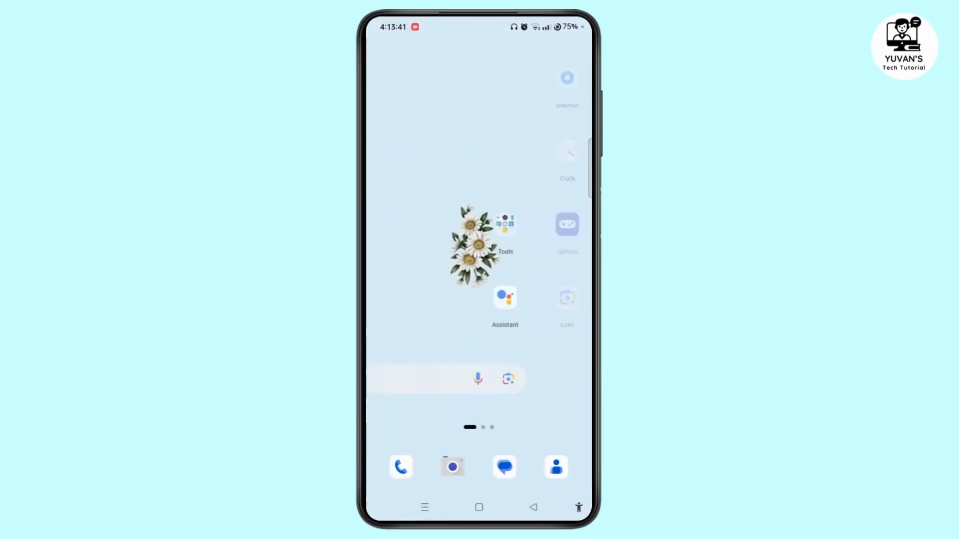
pyautogui.hscroll(-3)
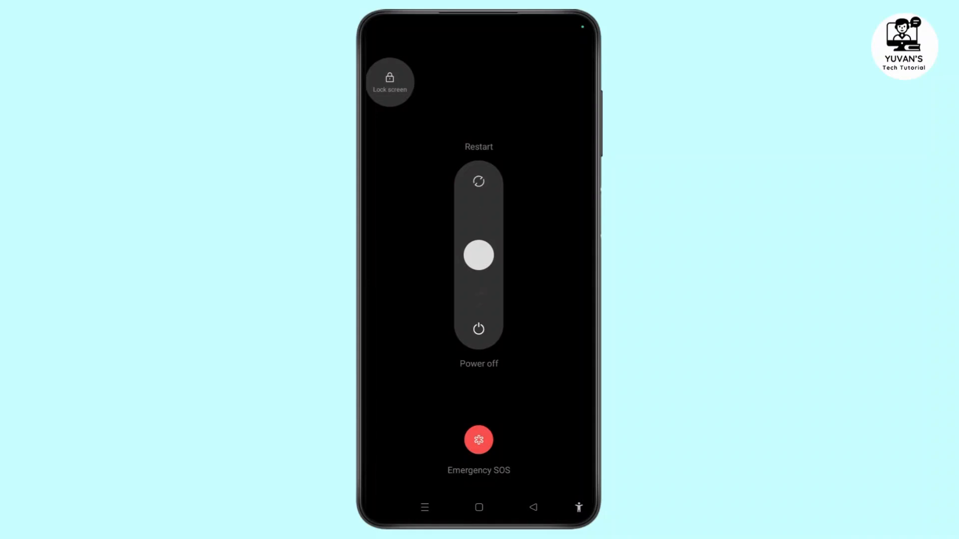
pyautogui.moveTo(478, 256); pyautogui.dragTo(479, 270)
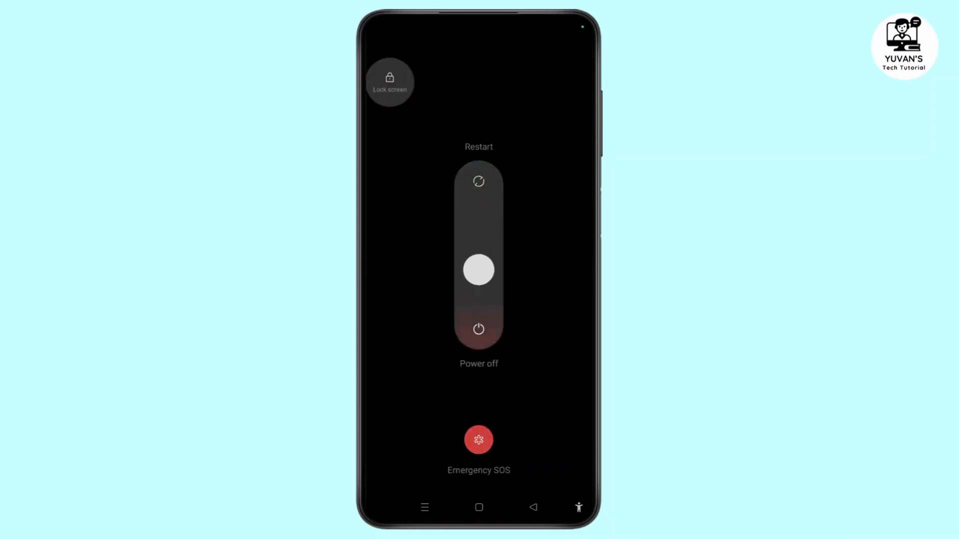